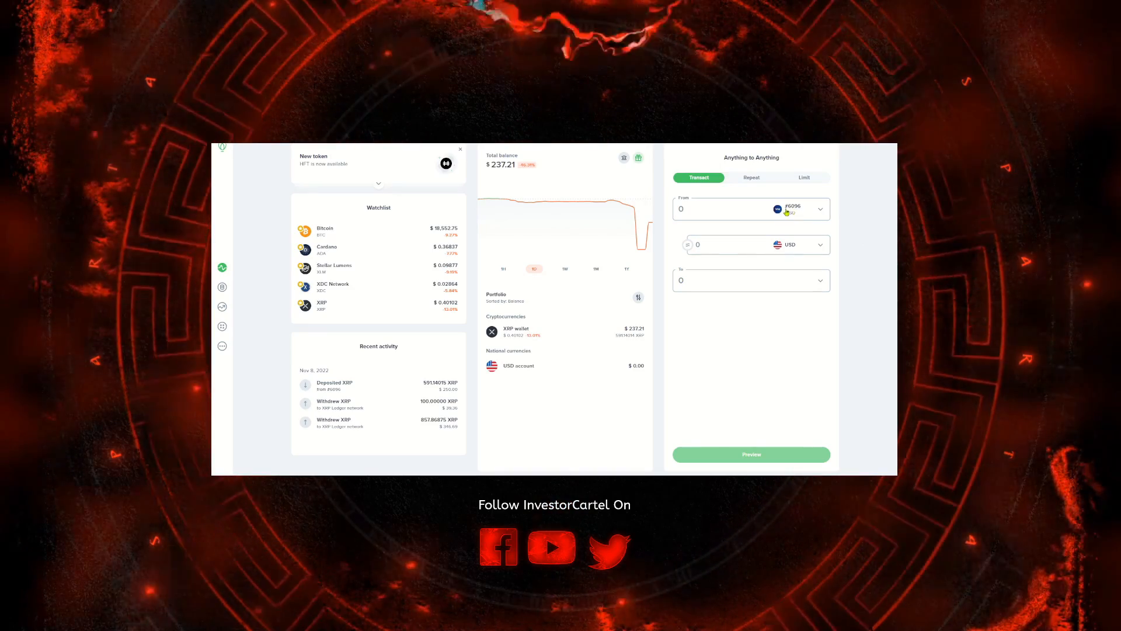
pyautogui.moveTo(791, 285)
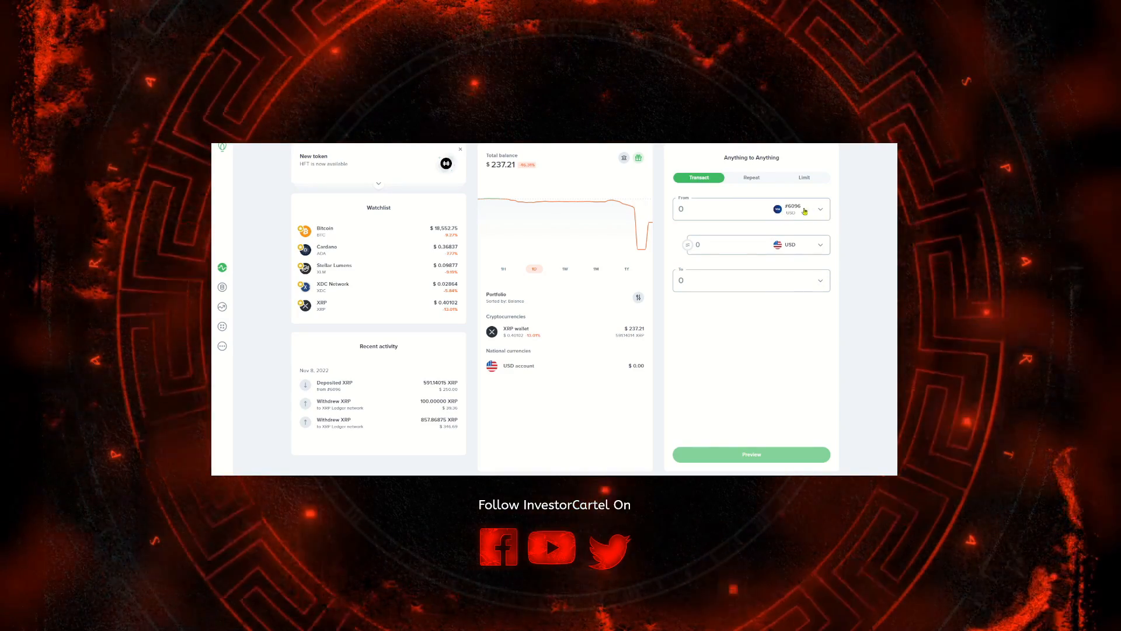
# Choose the XRP wallet as the account to send from.
pyautogui.click(820, 209)
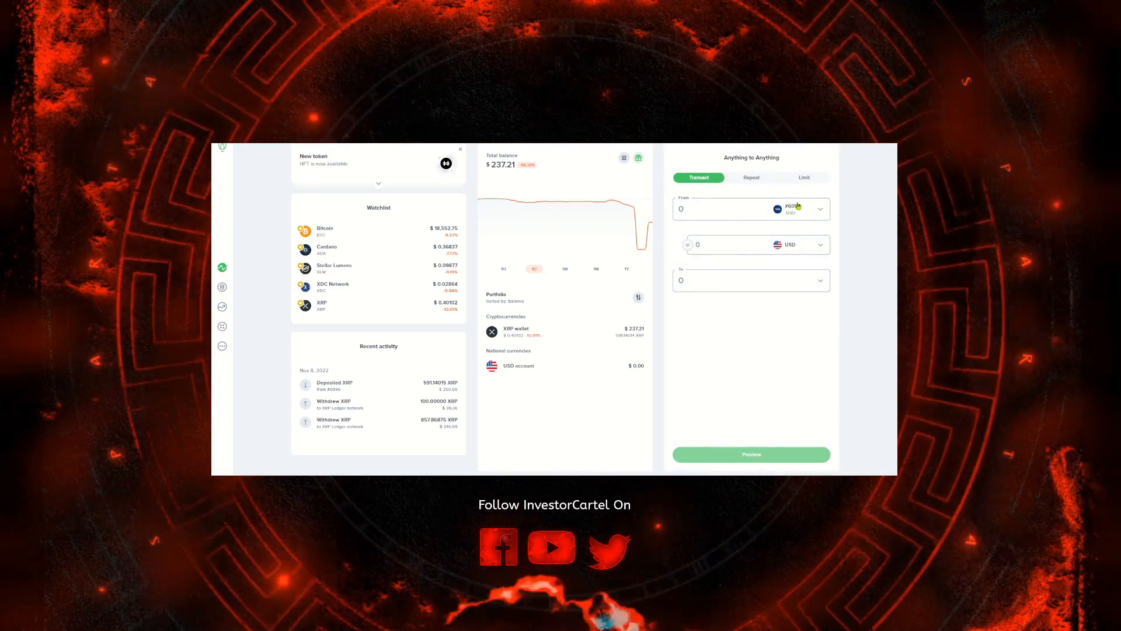
pyautogui.moveTo(767, 330)
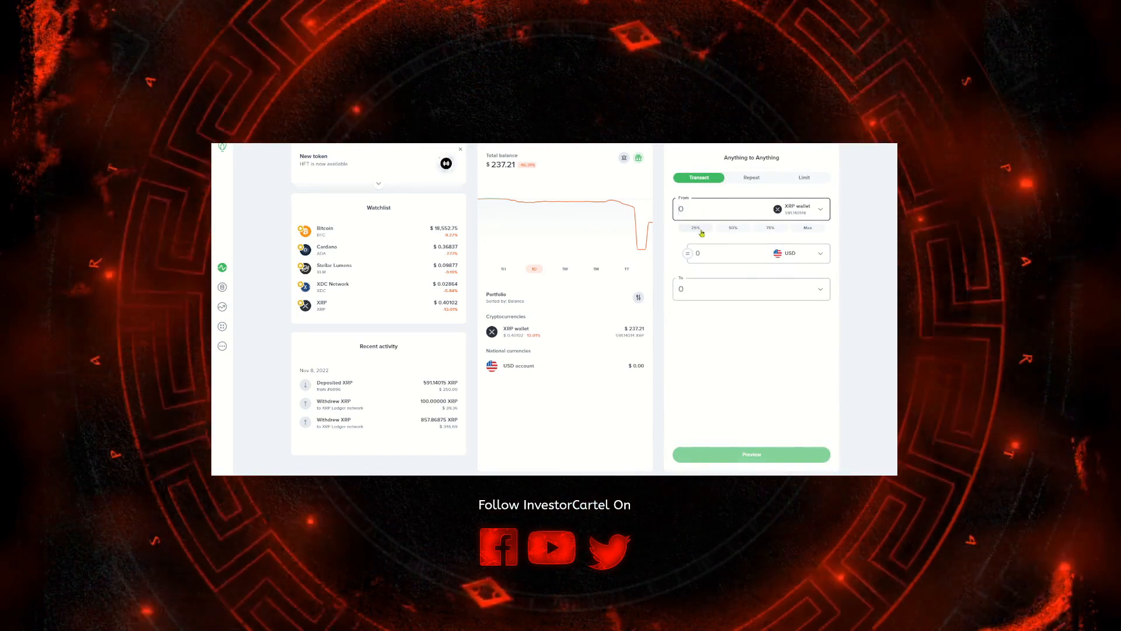
# Send the full 591.14 XRP balance to the XRP Ledger network and preview the withdrawal.
pyautogui.click(807, 228)
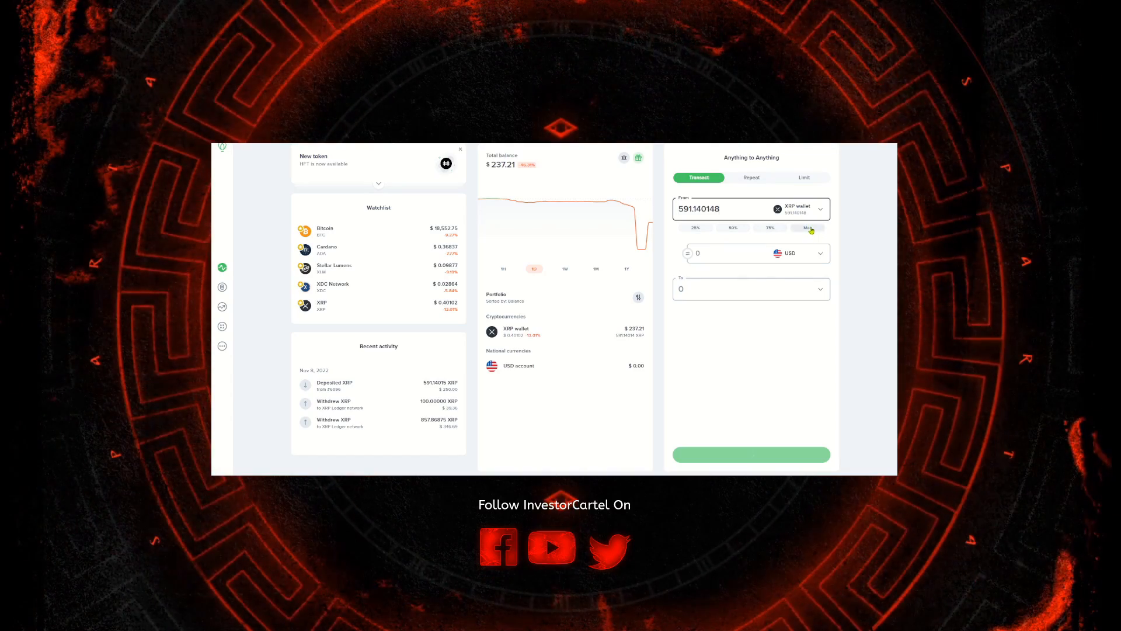
pyautogui.click(750, 288)
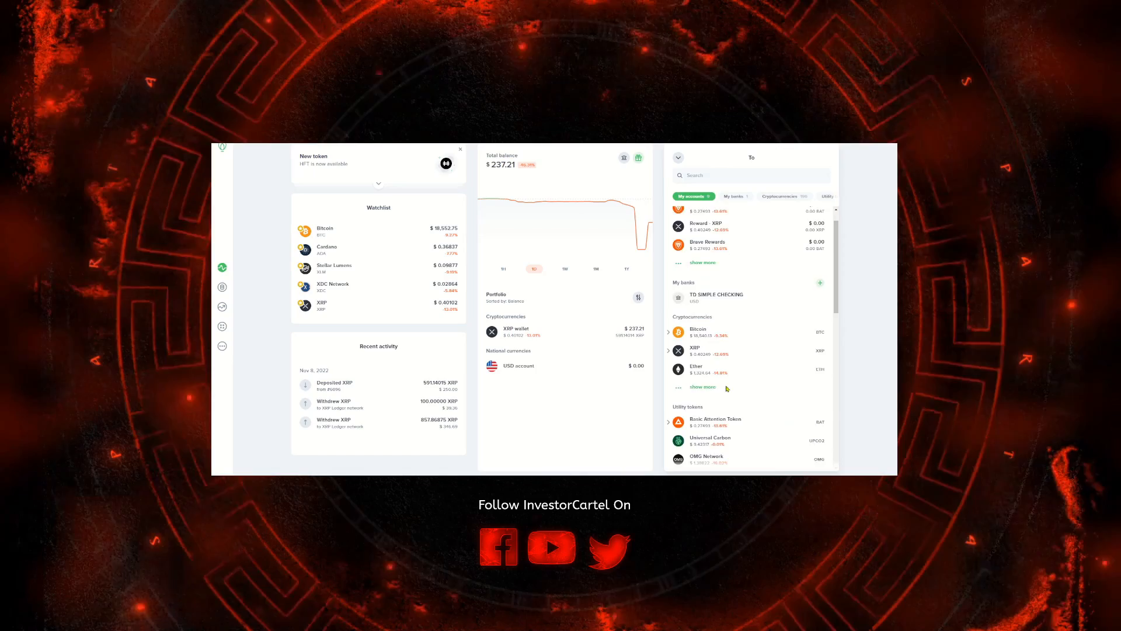
pyautogui.click(781, 195)
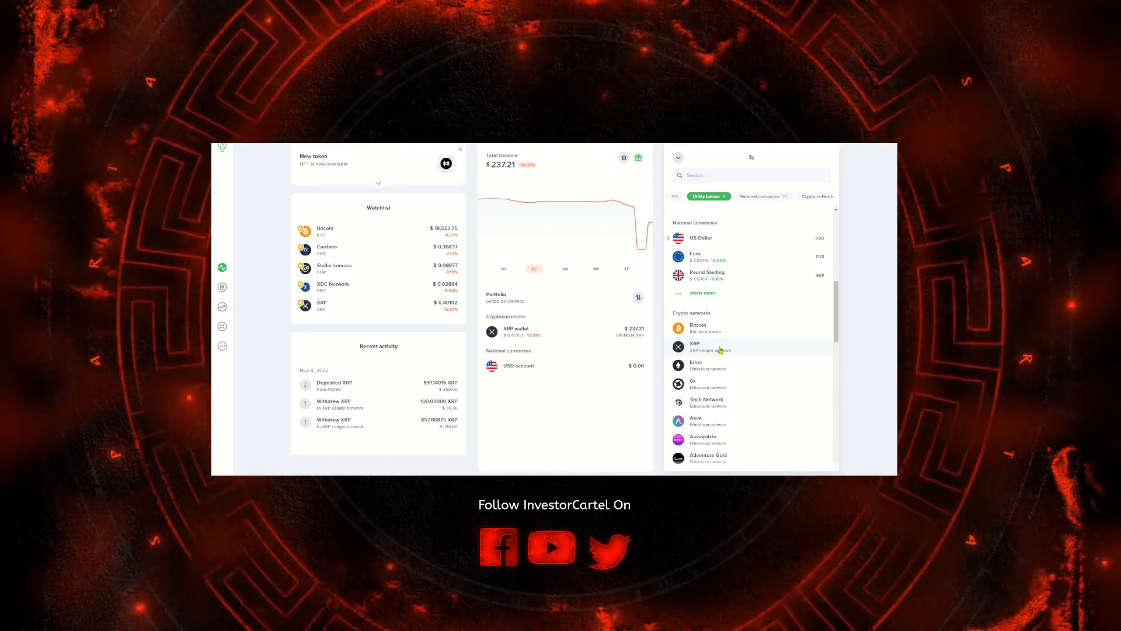
pyautogui.click(721, 349)
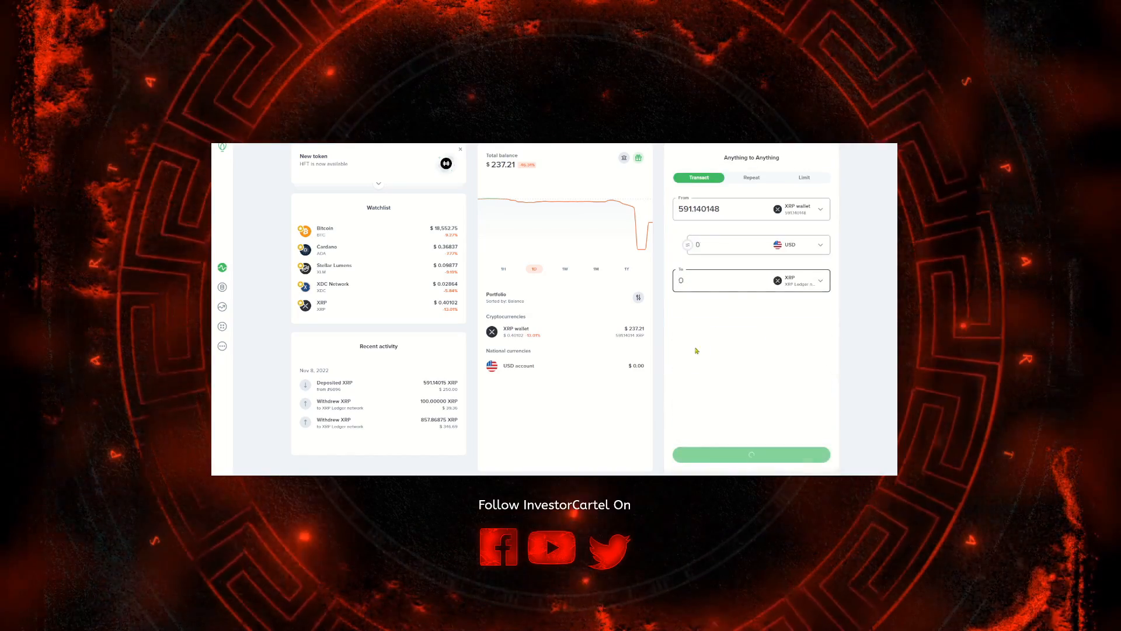
pyautogui.write('234.33')
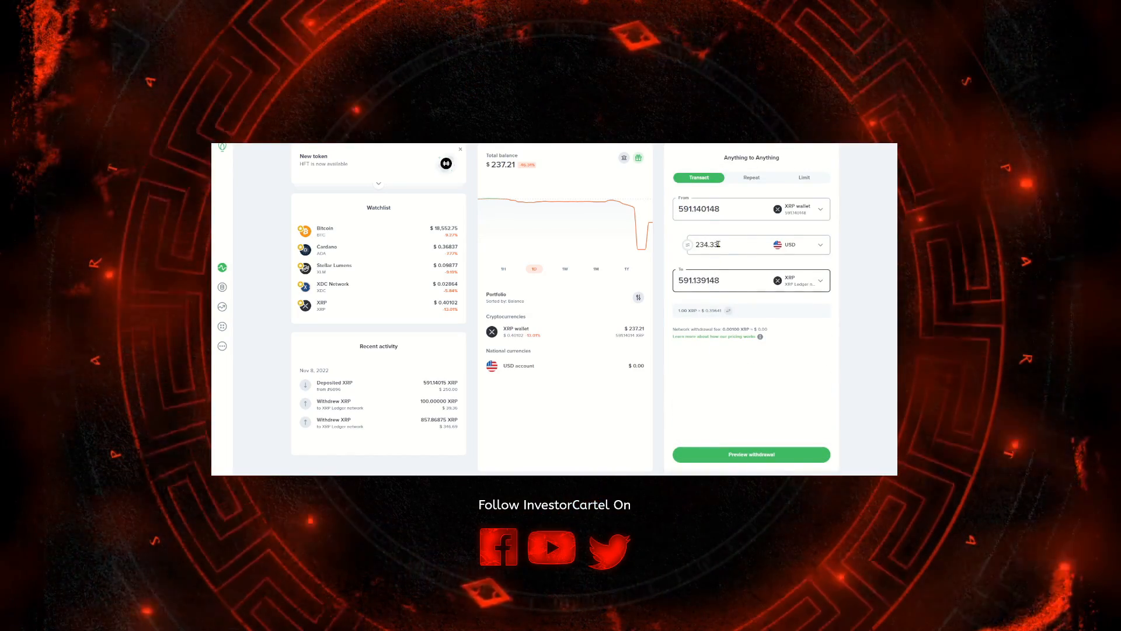
pyautogui.click(750, 454)
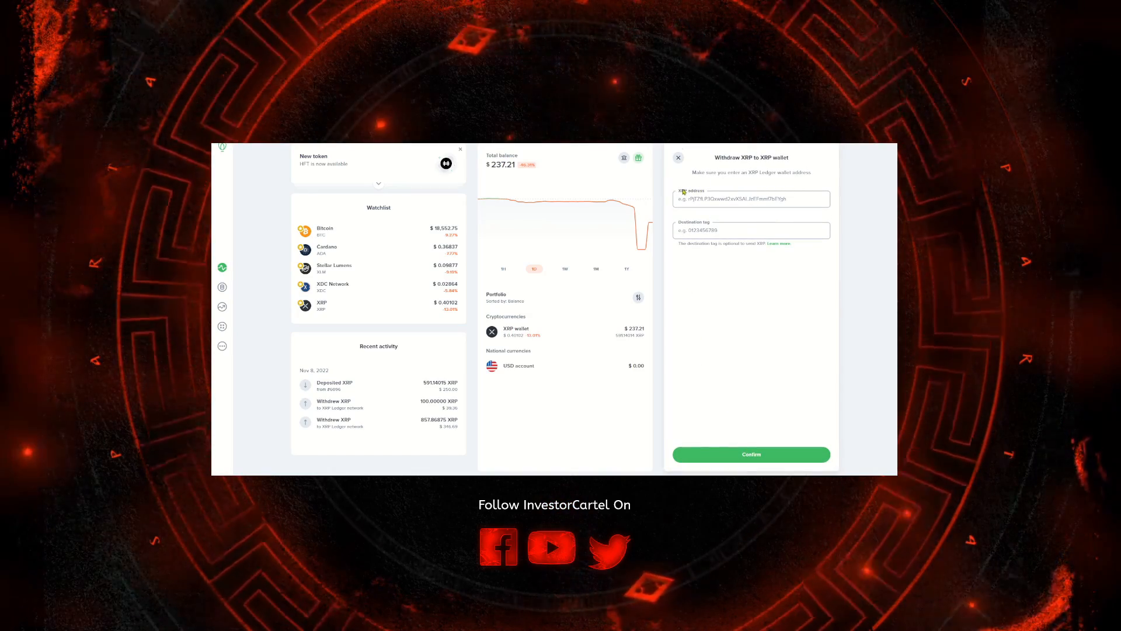
pyautogui.moveTo(666, 236)
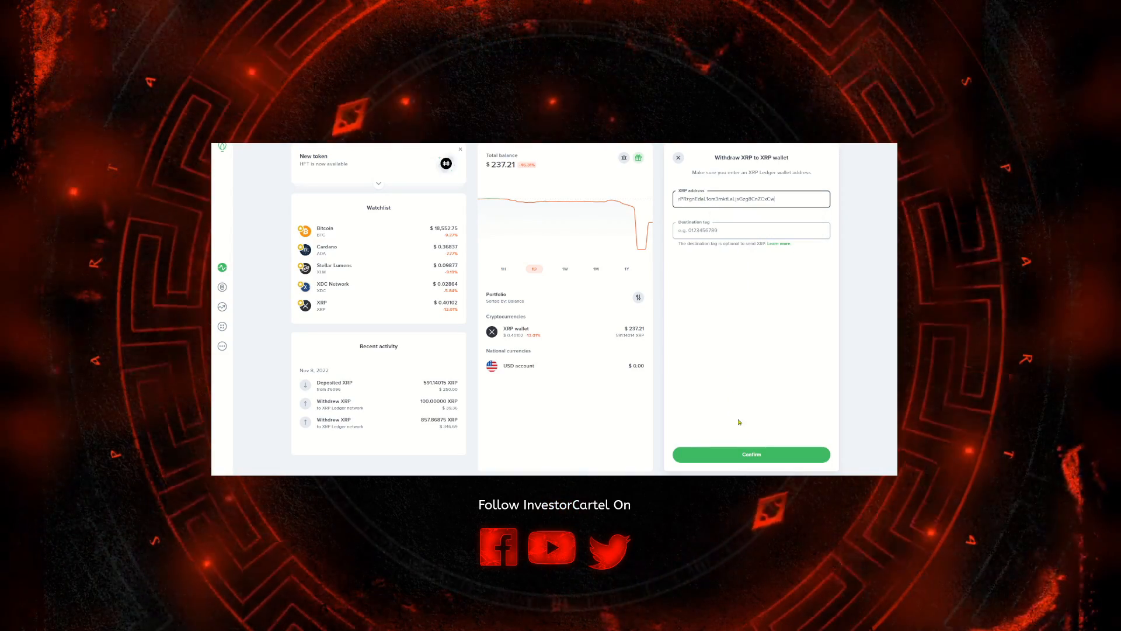
# Confirm the pasted external XRP wallet address as the destination.
pyautogui.click(751, 455)
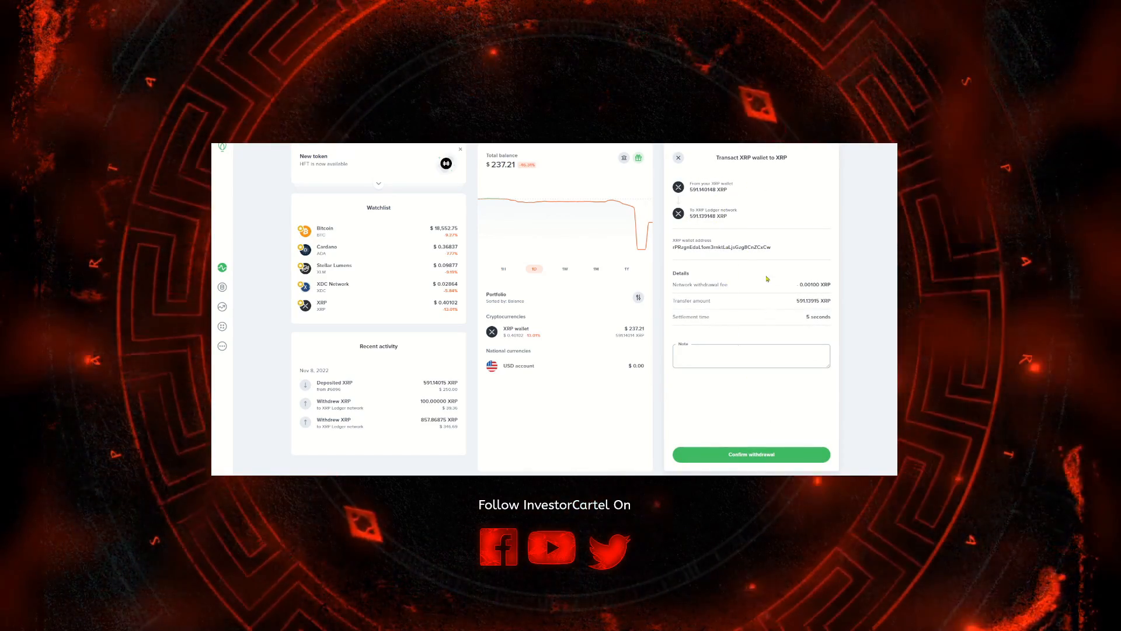
pyautogui.moveTo(795, 288)
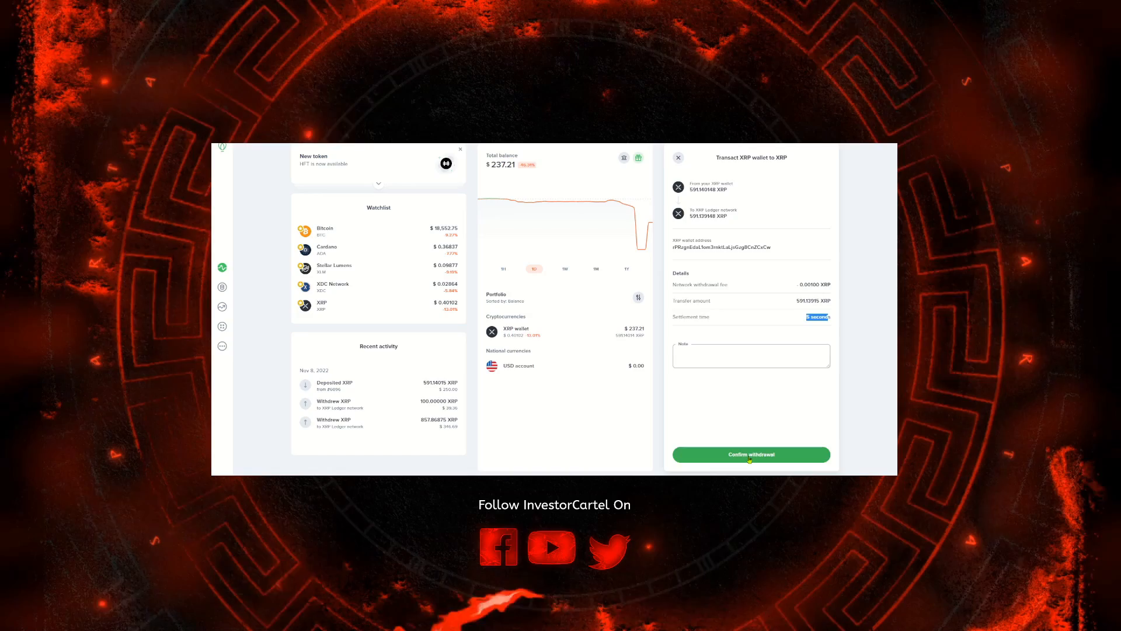
# Confirm the XRP withdrawal, reaching the authenticator code prompt.
pyautogui.click(750, 454)
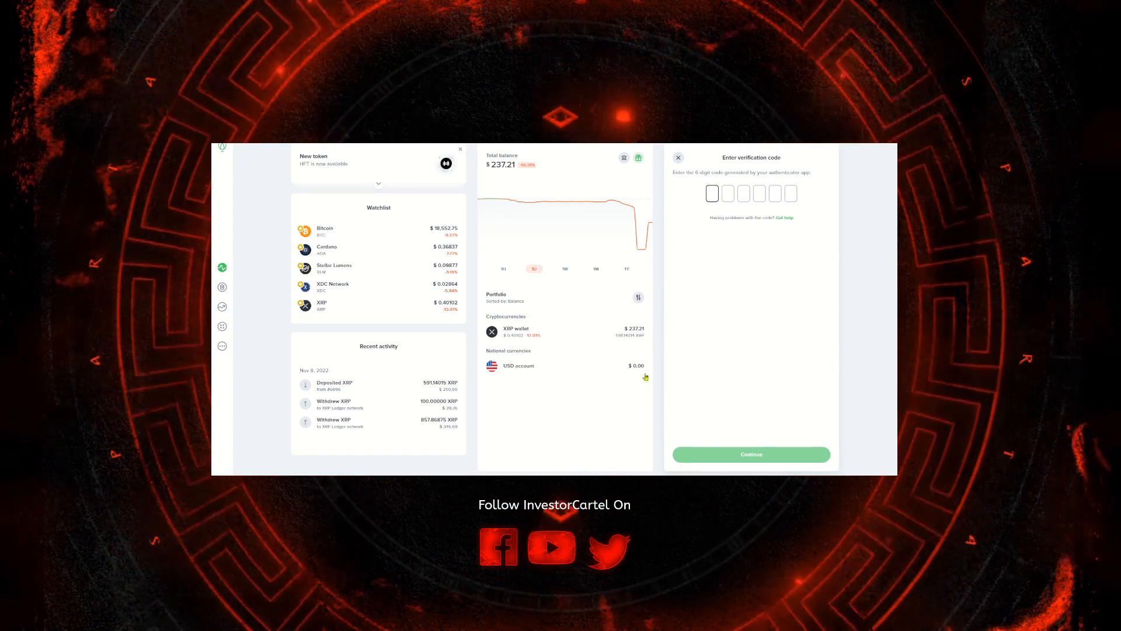
pyautogui.click(750, 454)
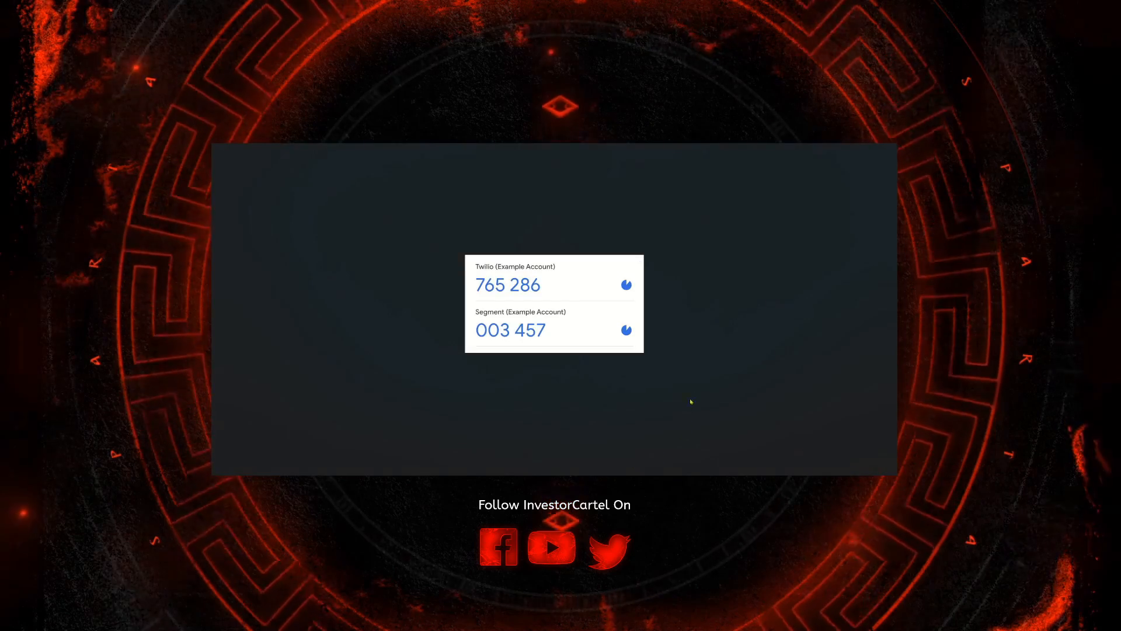
pyautogui.moveTo(486, 213)
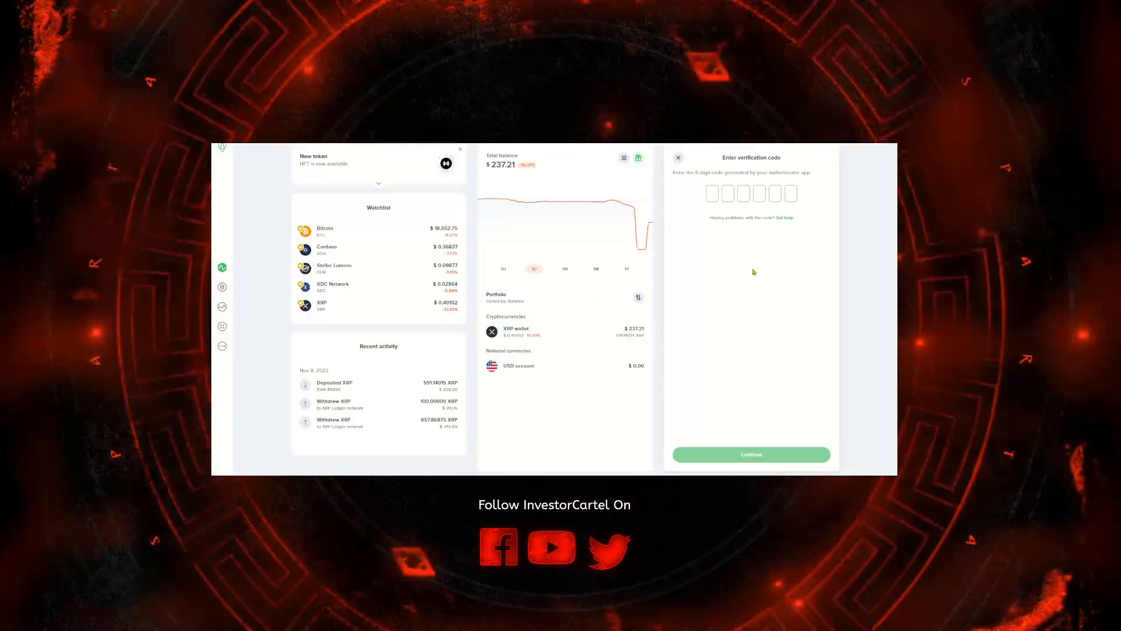
# Enter the six-digit authenticator code and complete the XRP withdrawal.
pyautogui.click(712, 193)
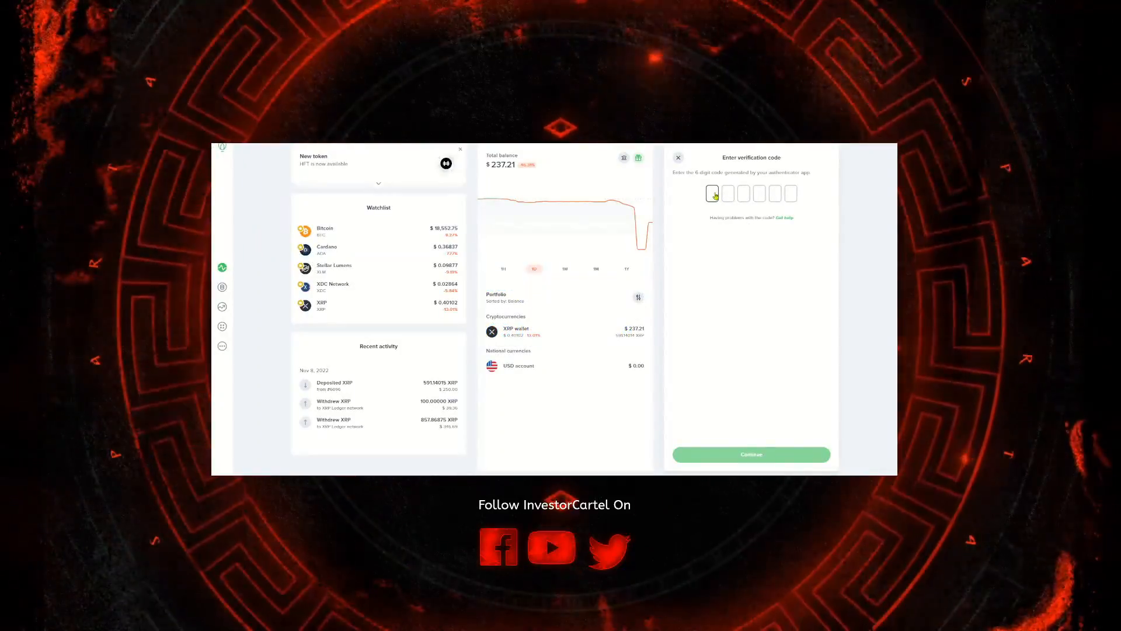
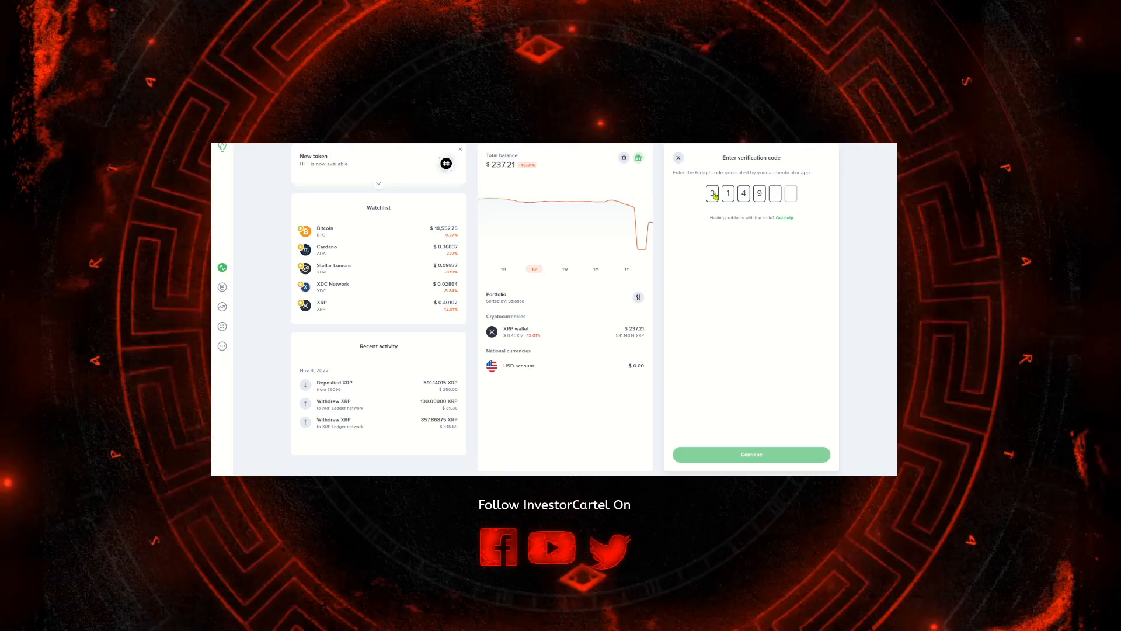
pyautogui.click(751, 454)
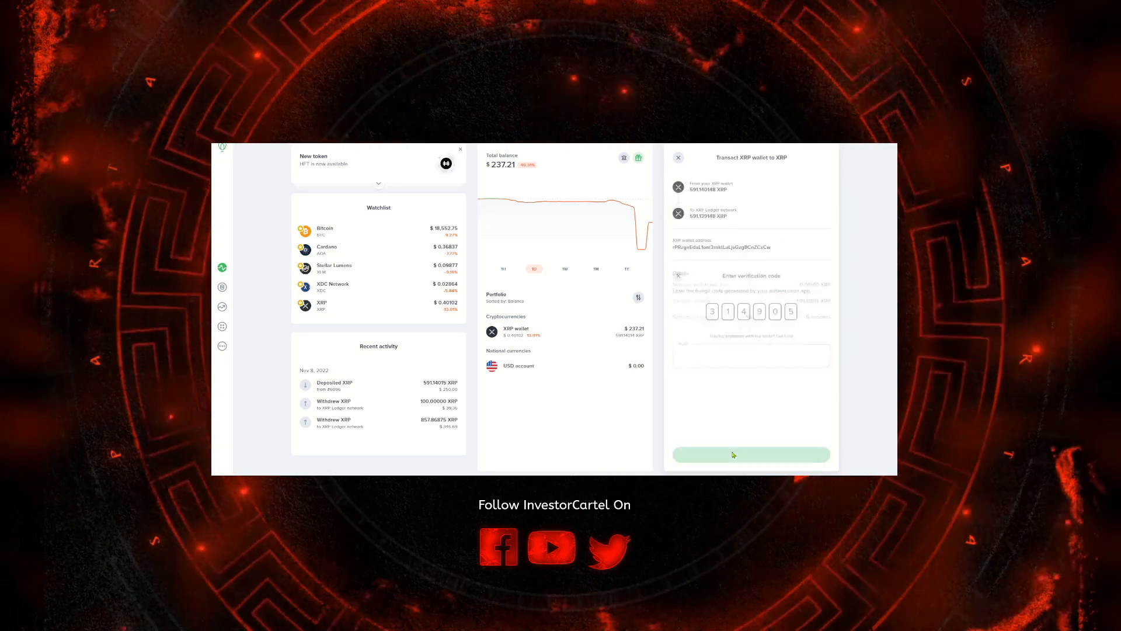
pyautogui.click(751, 454)
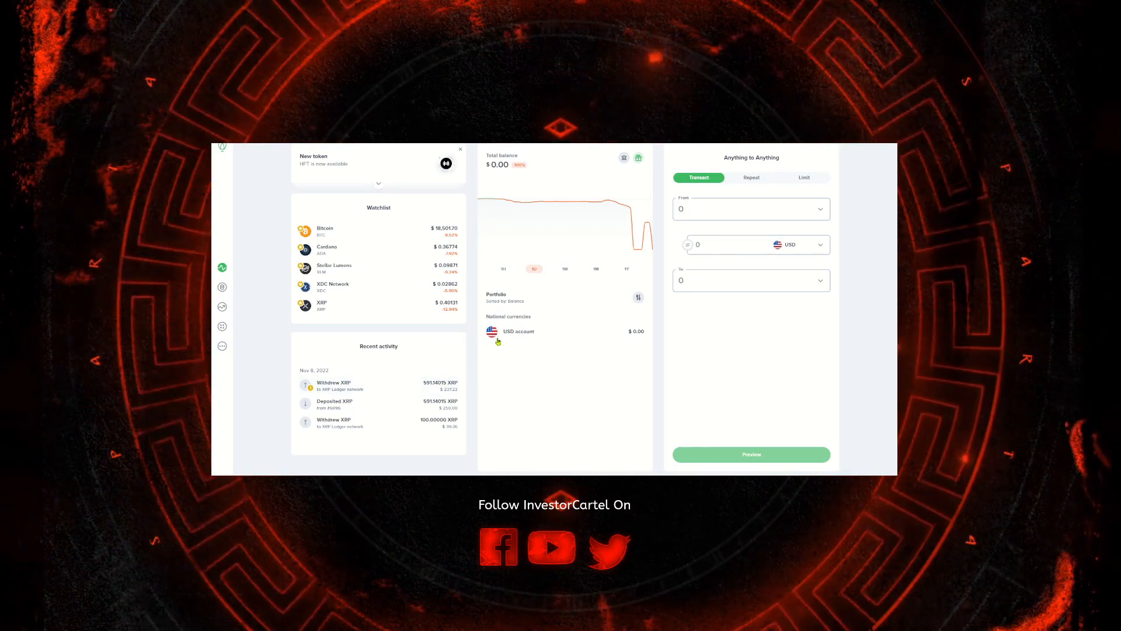
pyautogui.moveTo(628, 387)
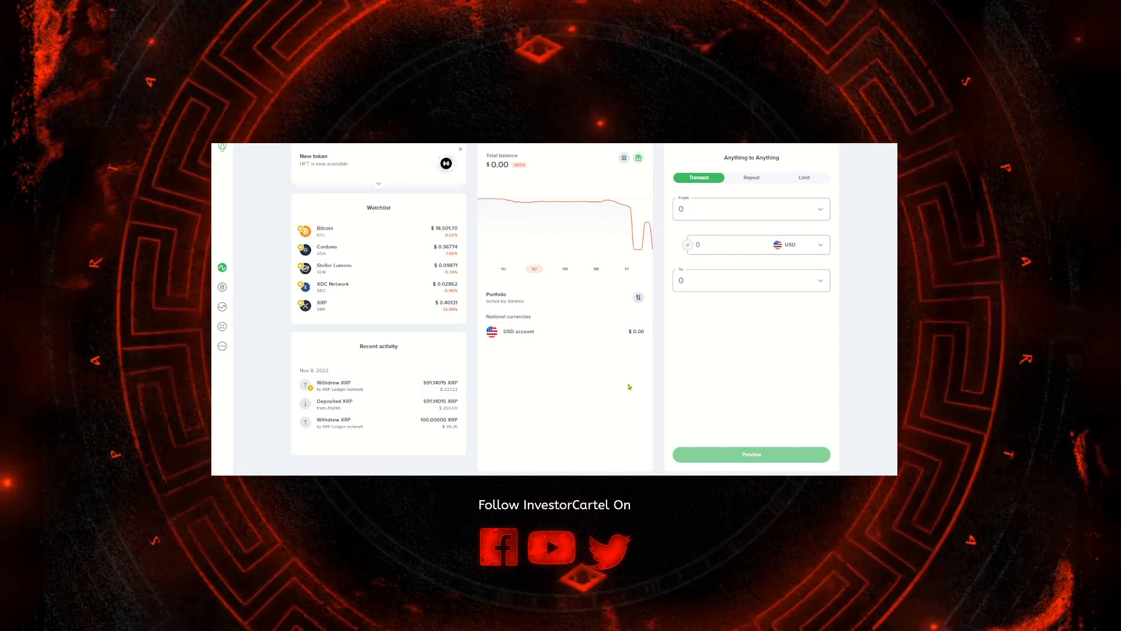
pyautogui.moveTo(723, 330)
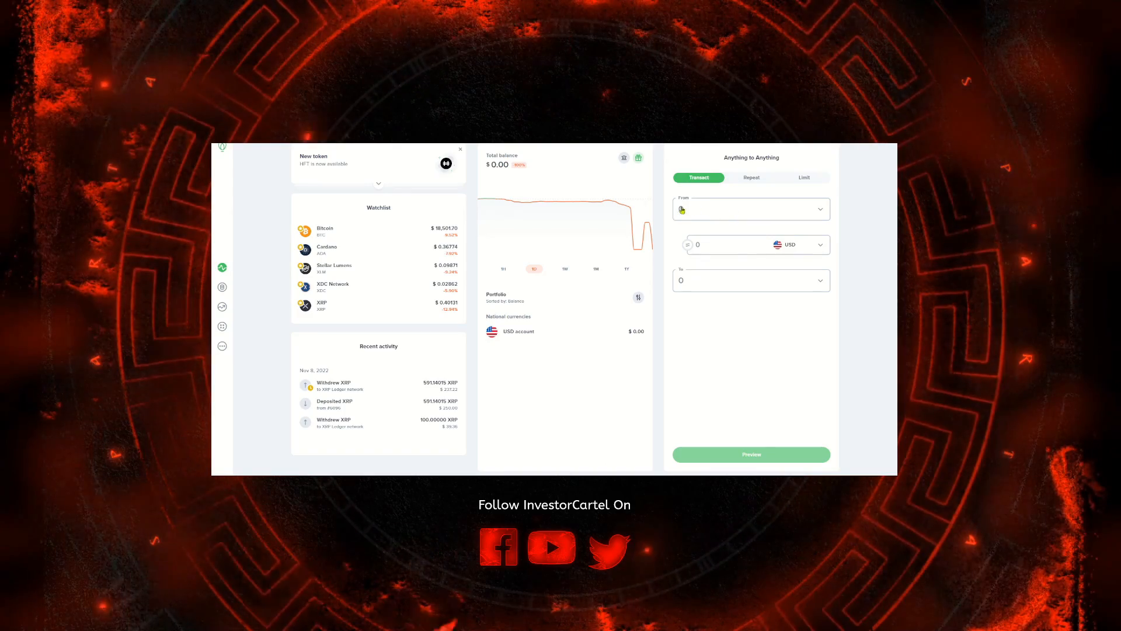
# Show the list of source accounts in the Transact form's From field.
pyautogui.click(750, 208)
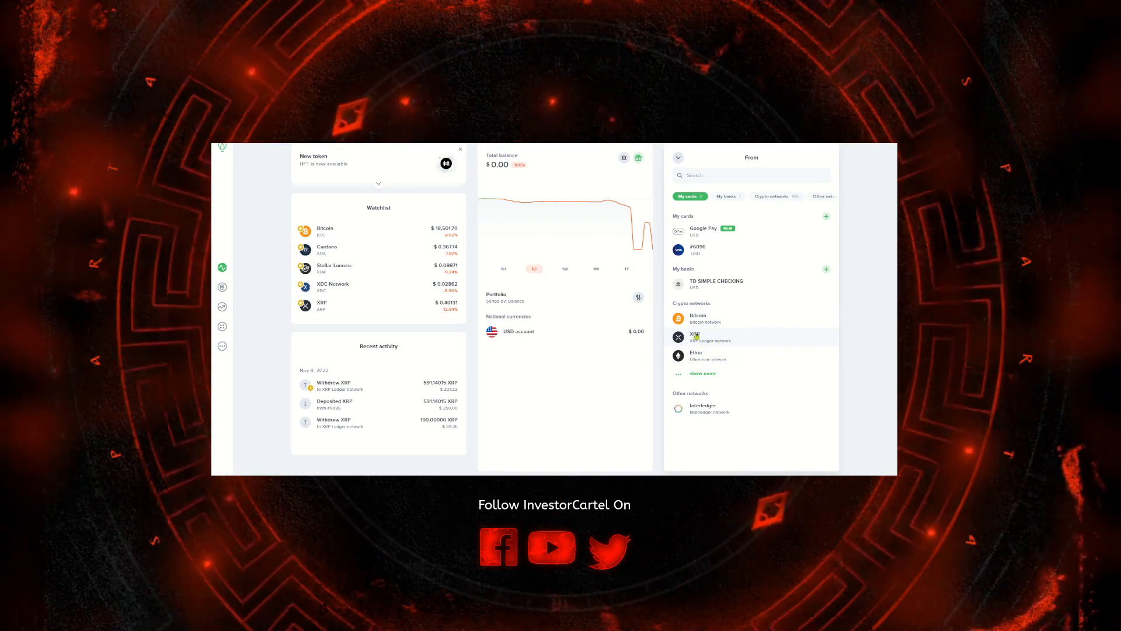
# Show the XRP receive address, copy it, and select the destination tag.
pyautogui.click(693, 337)
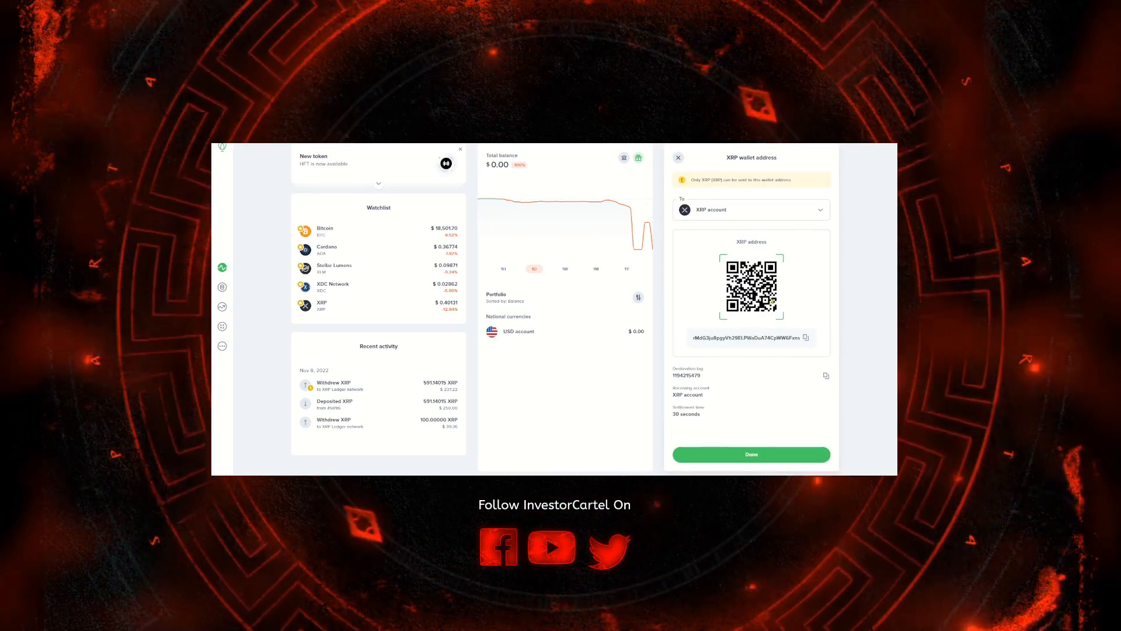
pyautogui.doubleClick(728, 336)
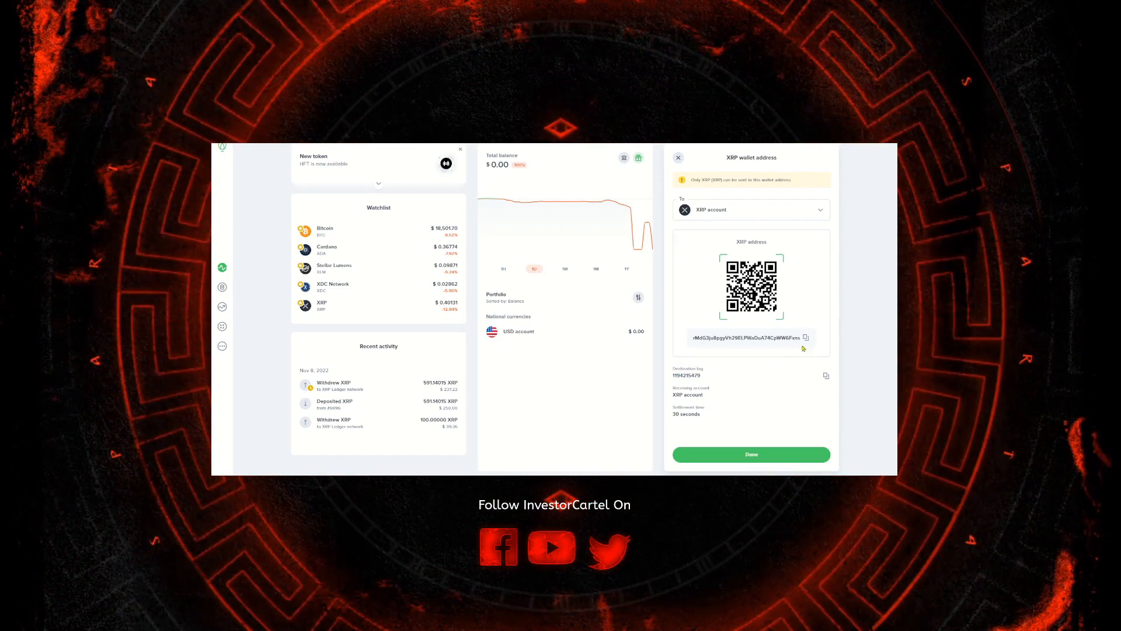
pyautogui.click(806, 337)
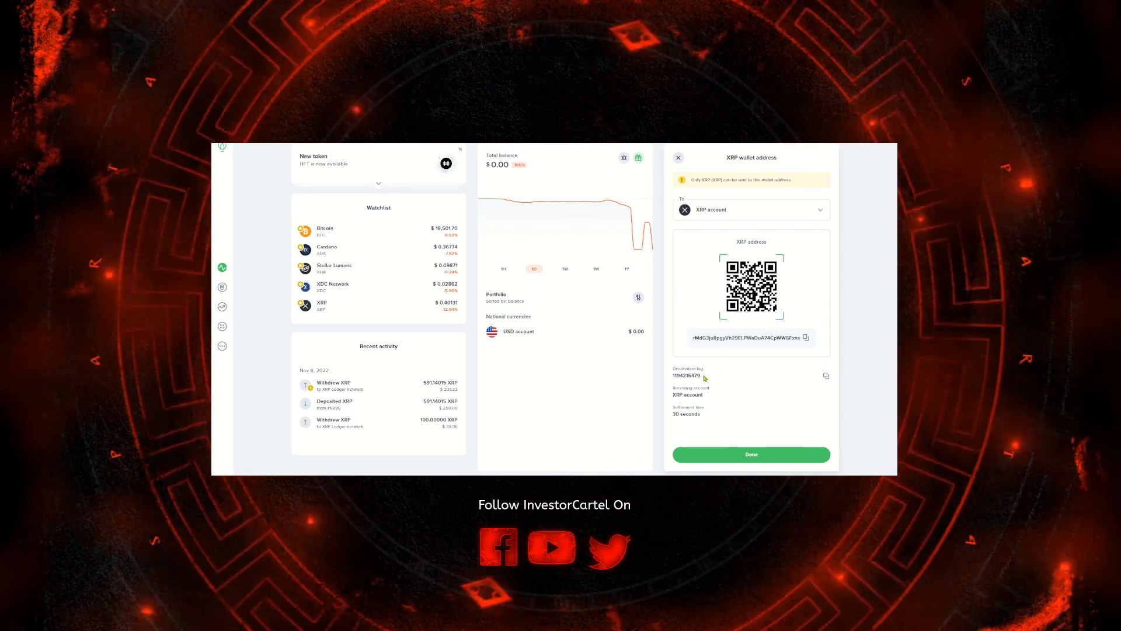
pyautogui.click(825, 374)
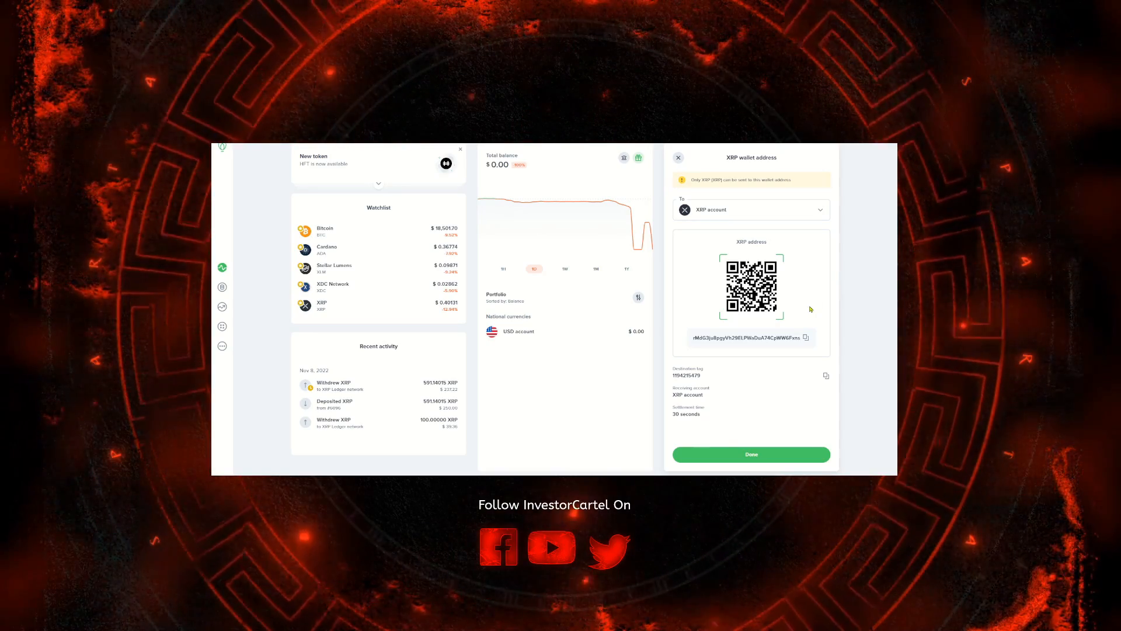
pyautogui.moveTo(829, 319)
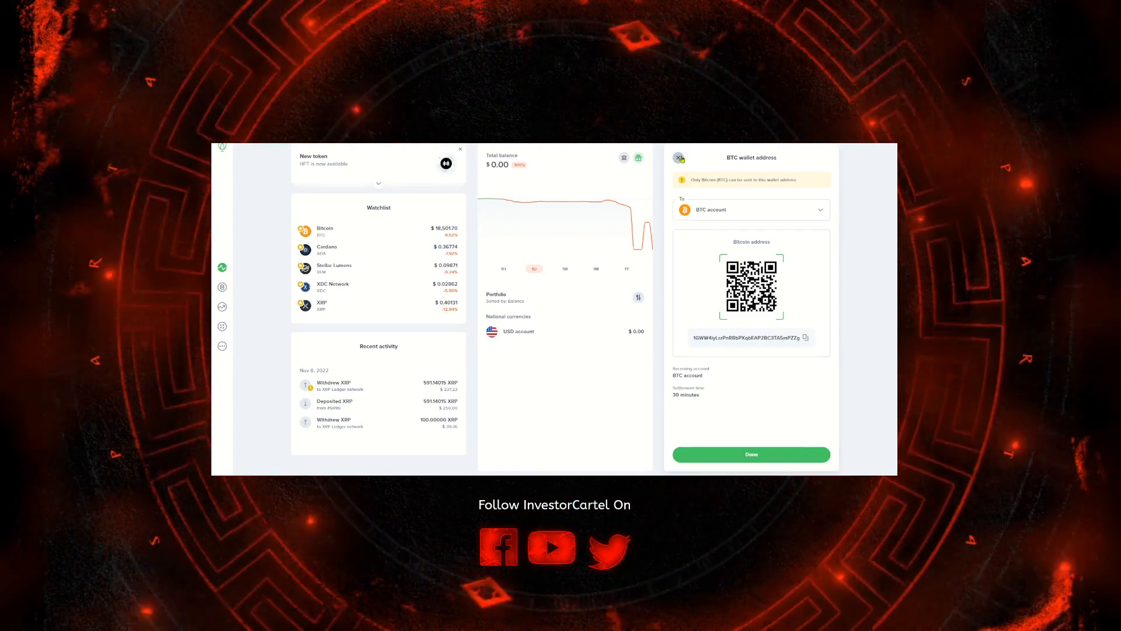
# Close the BTC wallet address panel to return to the empty transaction form.
pyautogui.click(677, 158)
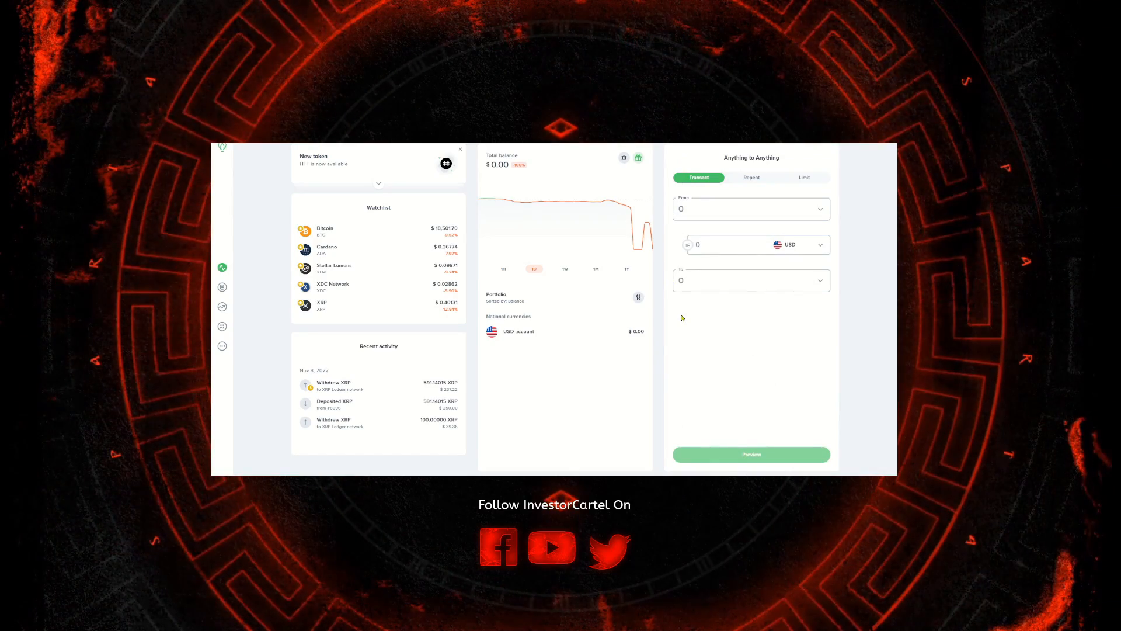